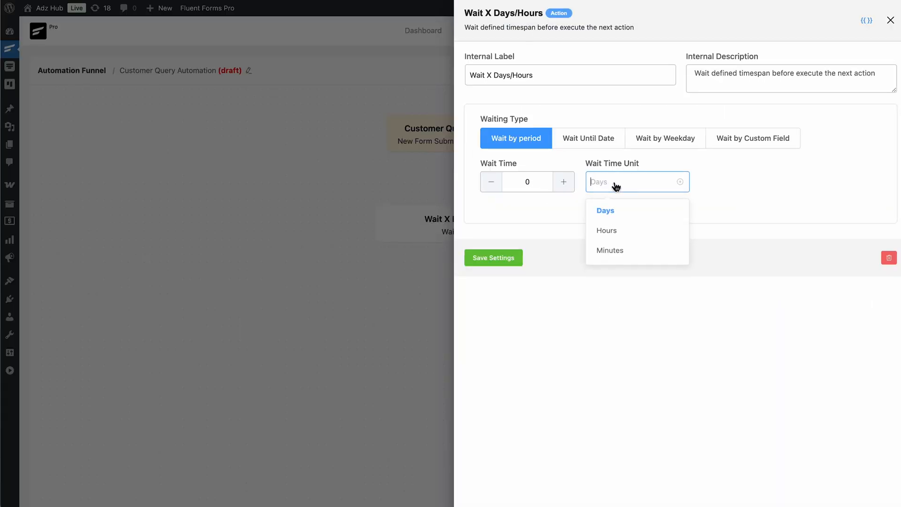
- Set the wait step to 20 Minutes and save it to the funnel
left_click(610, 251)
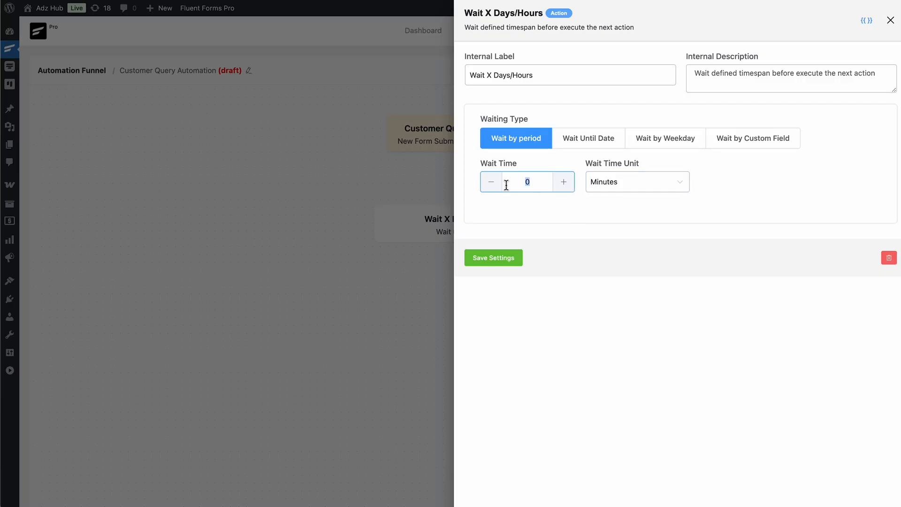
type("20")
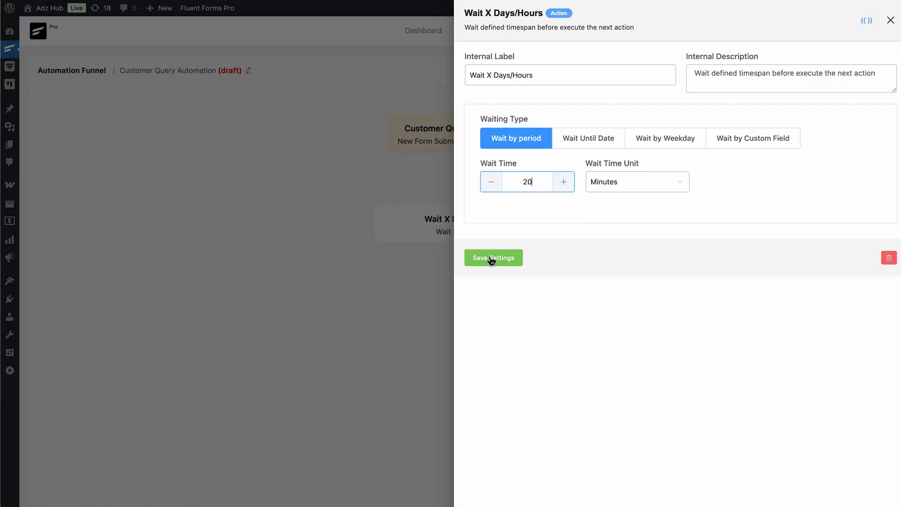
left_click(493, 258)
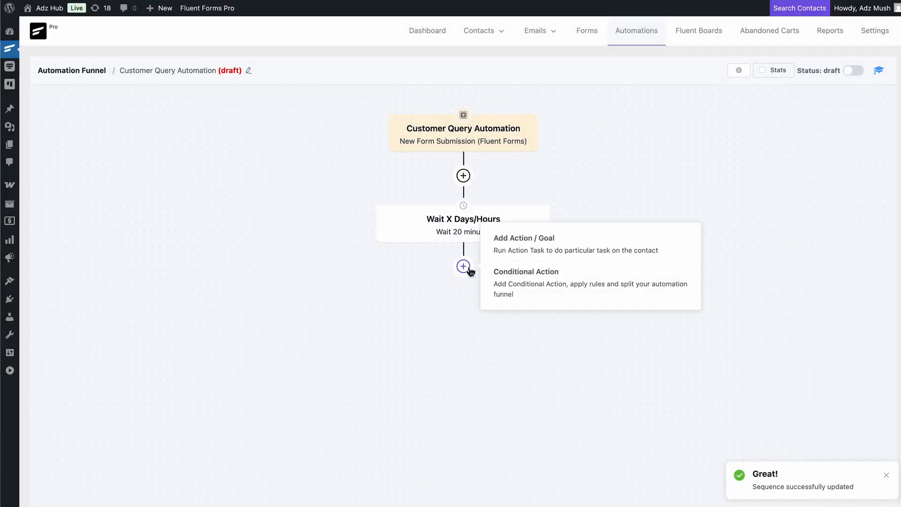
- Add a Send Custom Email action with thank-you subject and body, then show personalization tags
left_click(524, 238)
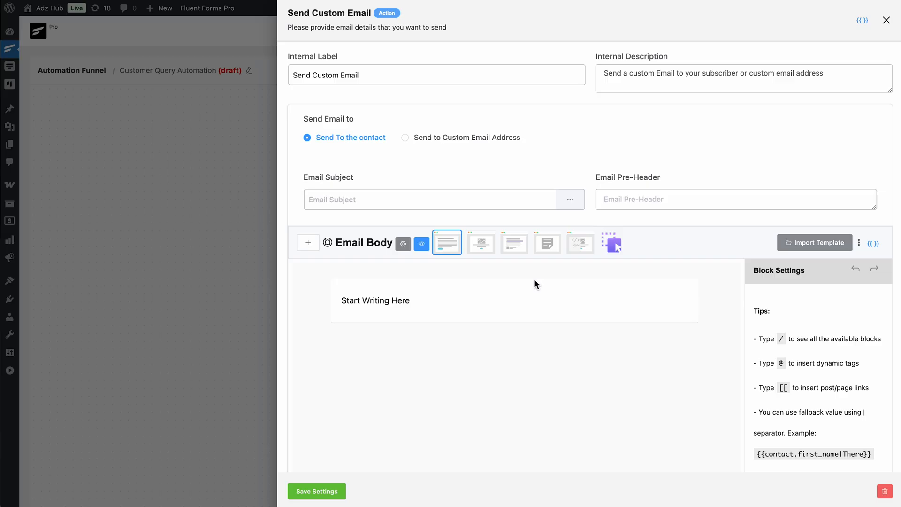
left_click(428, 200)
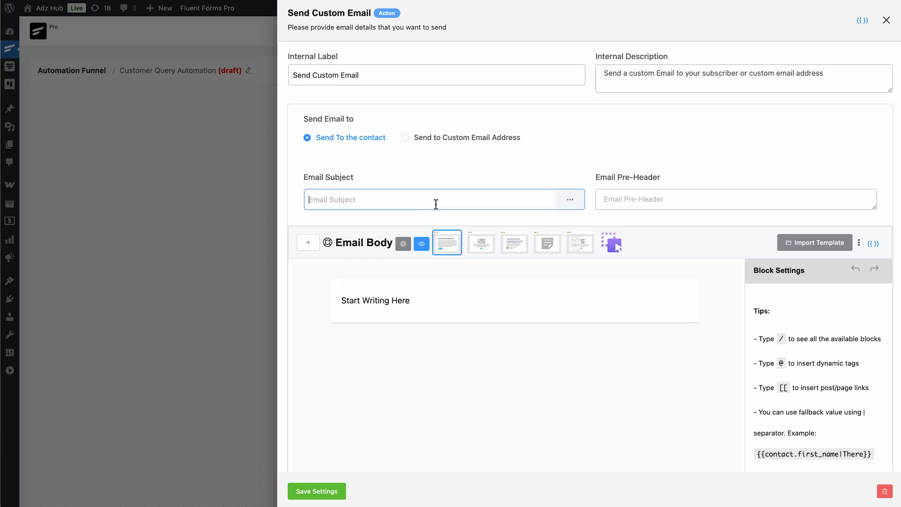
left_click(887, 20)
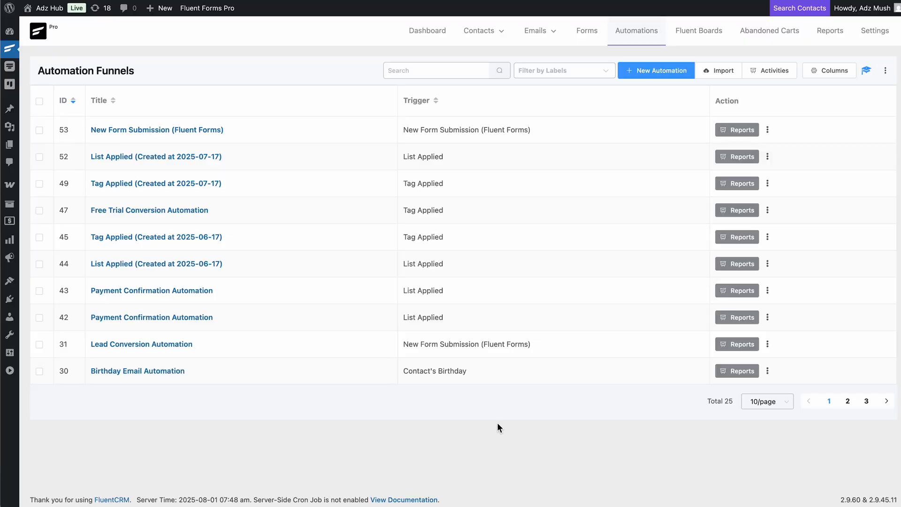
mouse_move(496, 271)
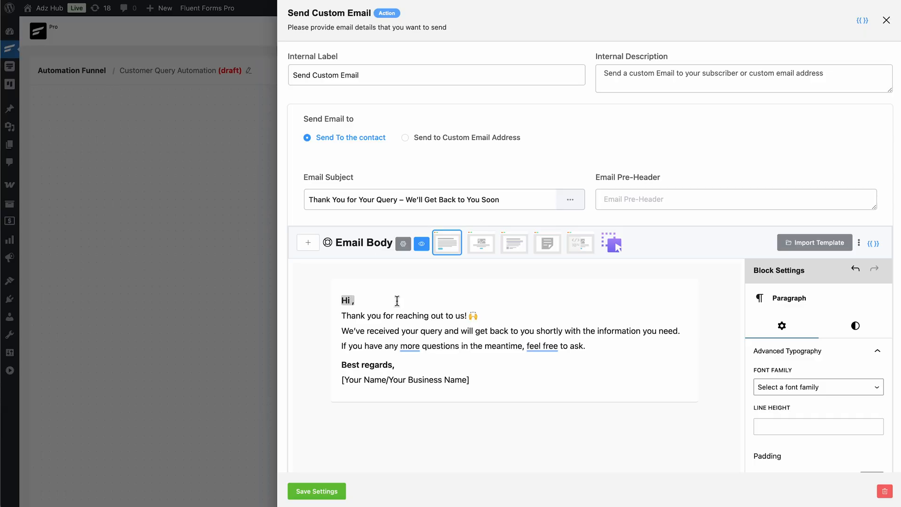
left_click(874, 244)
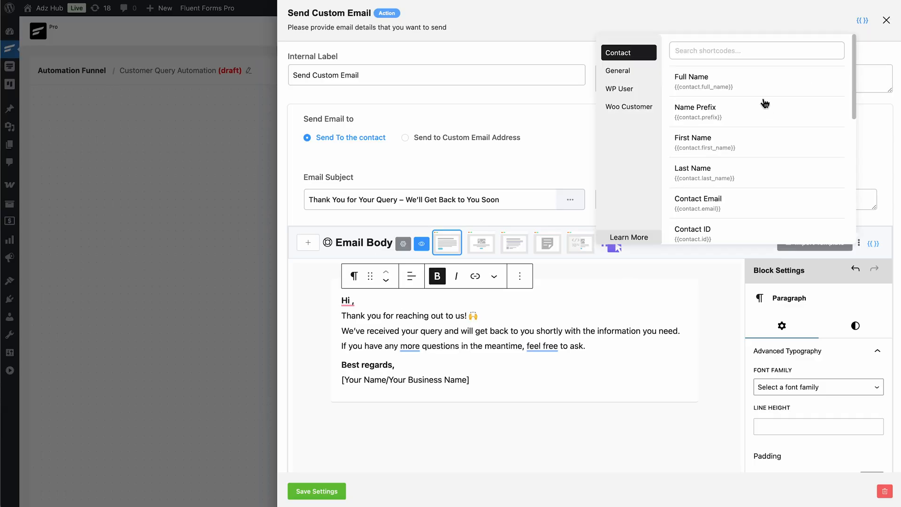